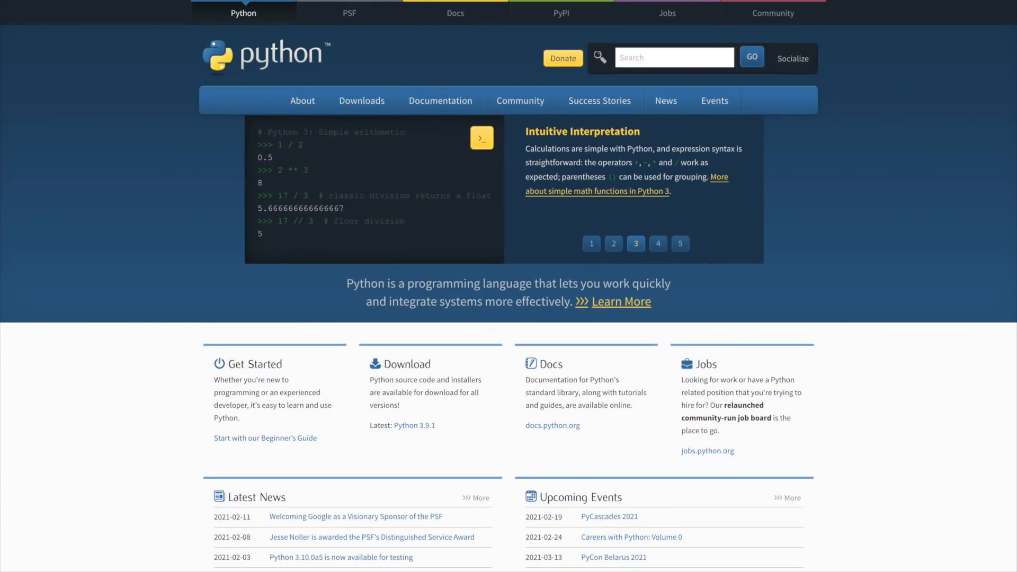
# - Download the Python 3.9.1 Mac OS X installer from python.org's Downloads menu
pyautogui.click(657, 243)
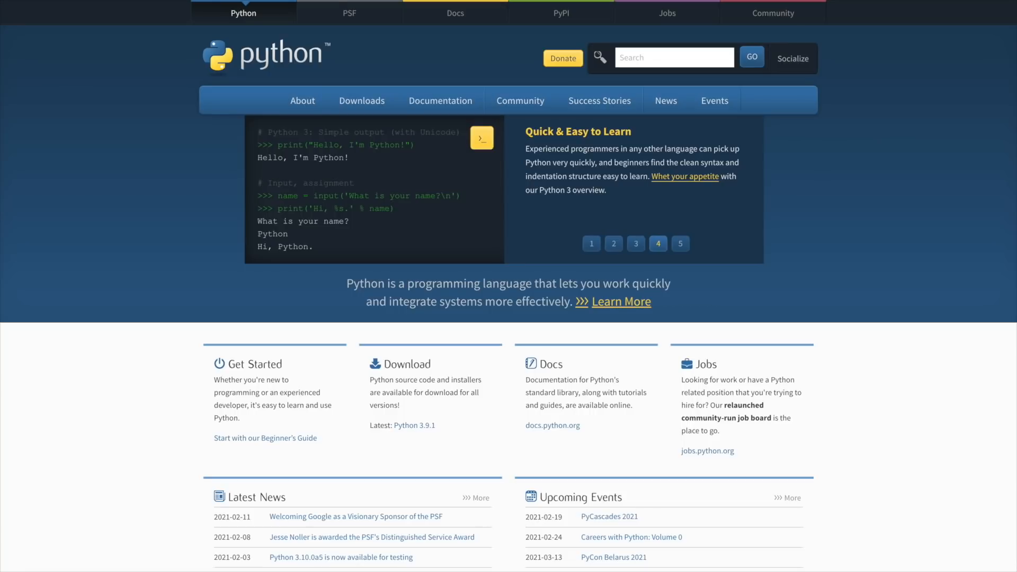
pyautogui.click(679, 243)
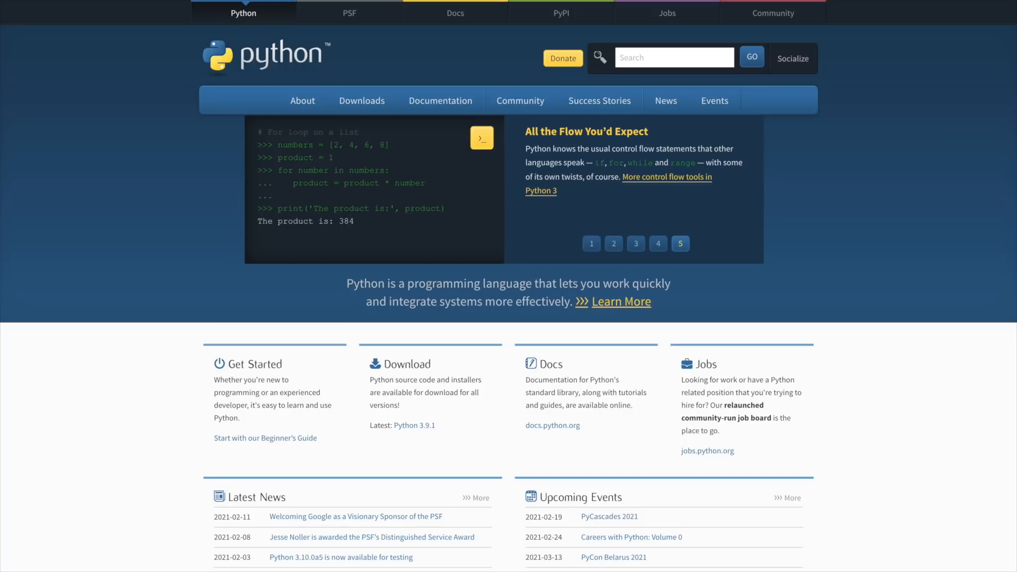
pyautogui.click(592, 243)
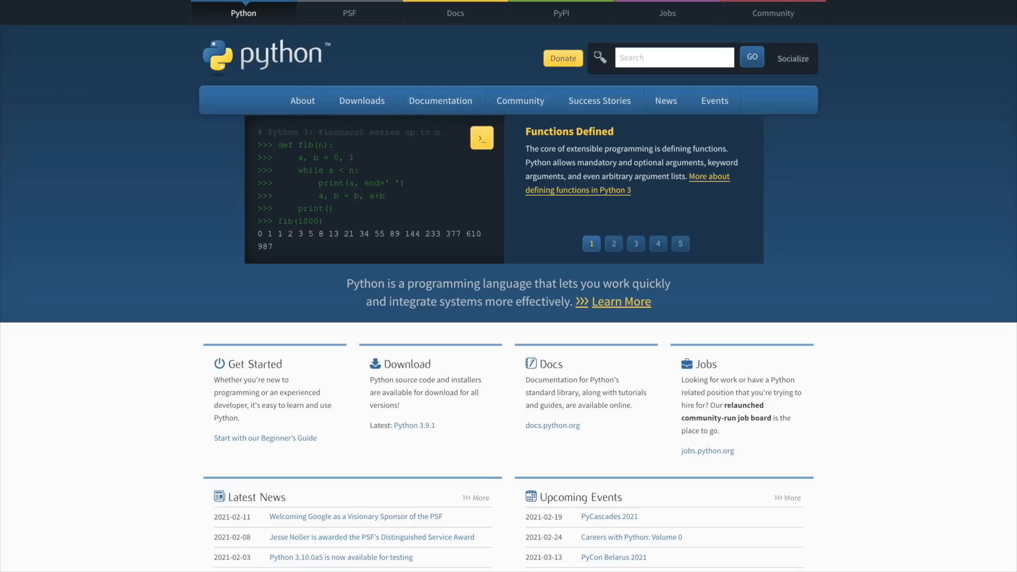
pyautogui.click(613, 243)
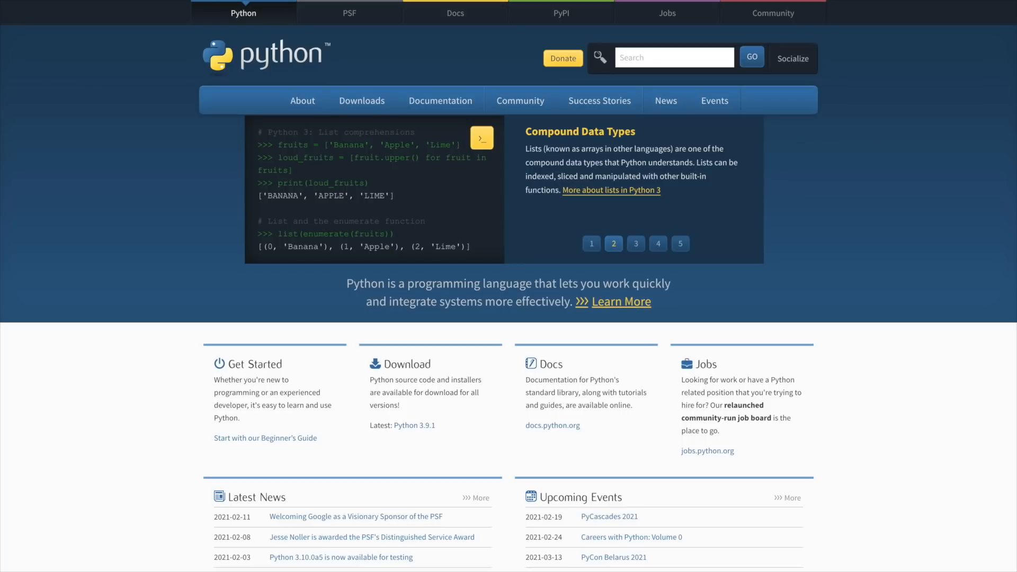
pyautogui.click(636, 243)
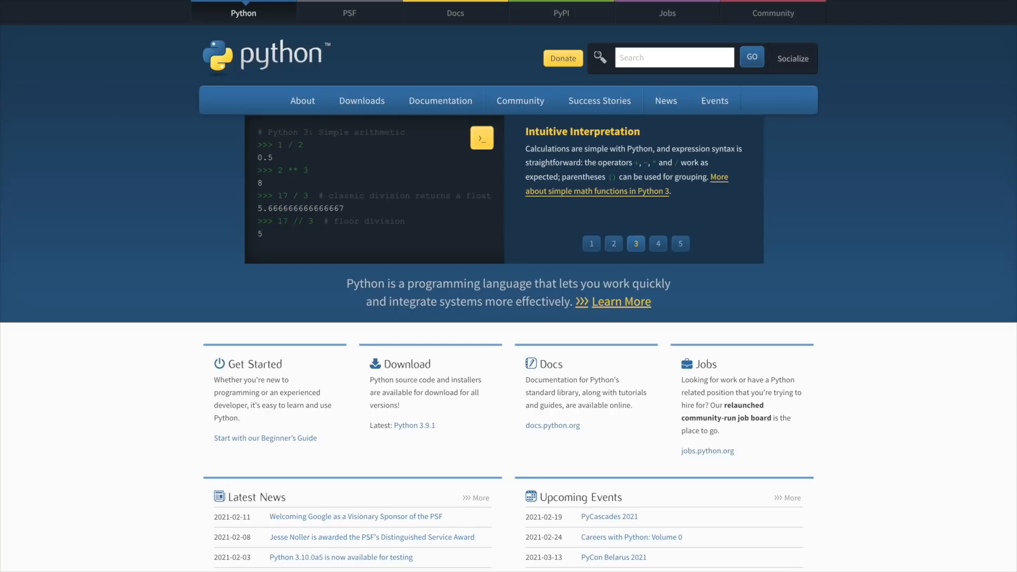
pyautogui.click(657, 243)
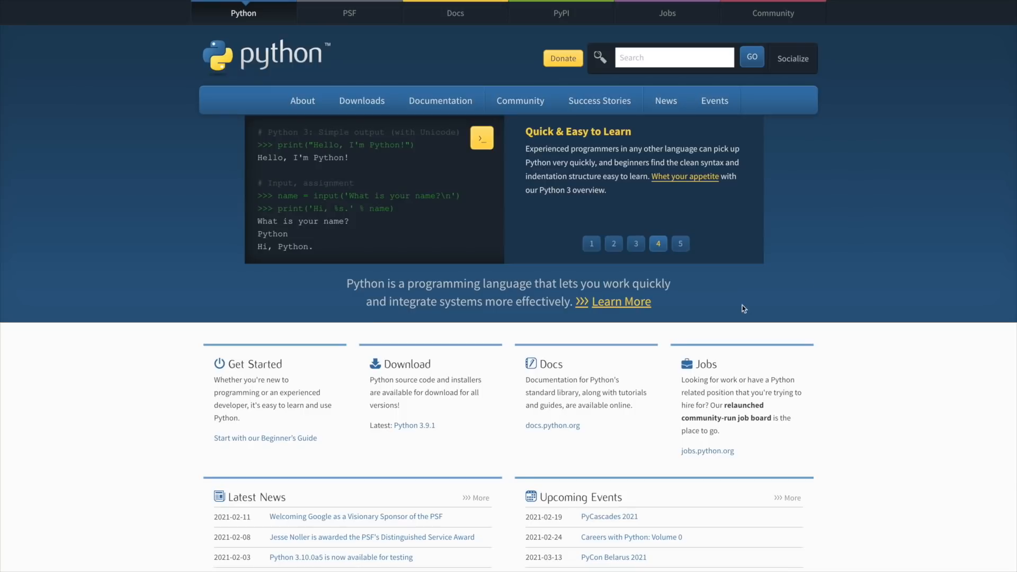
pyautogui.click(361, 100)
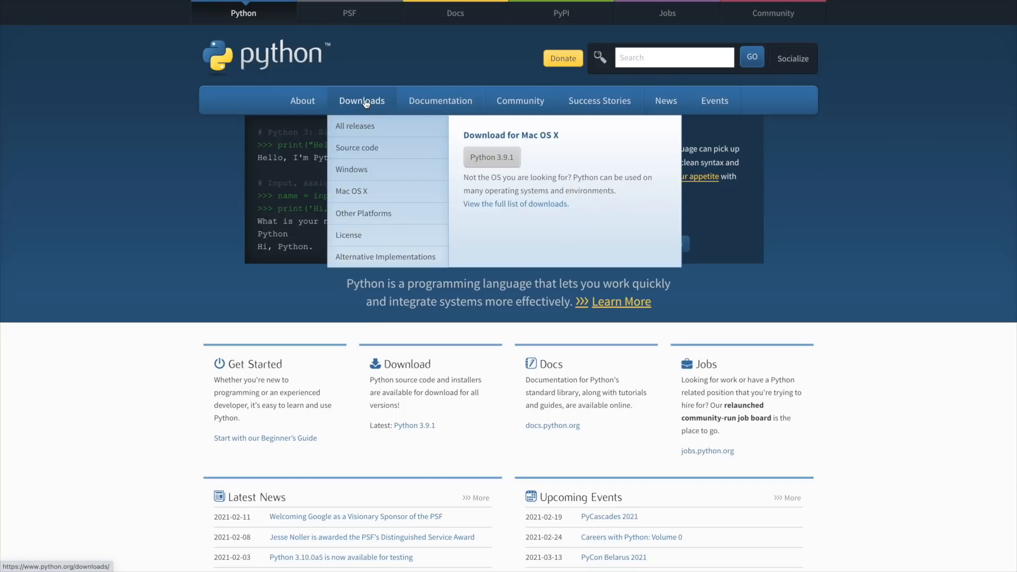
pyautogui.moveTo(349, 134)
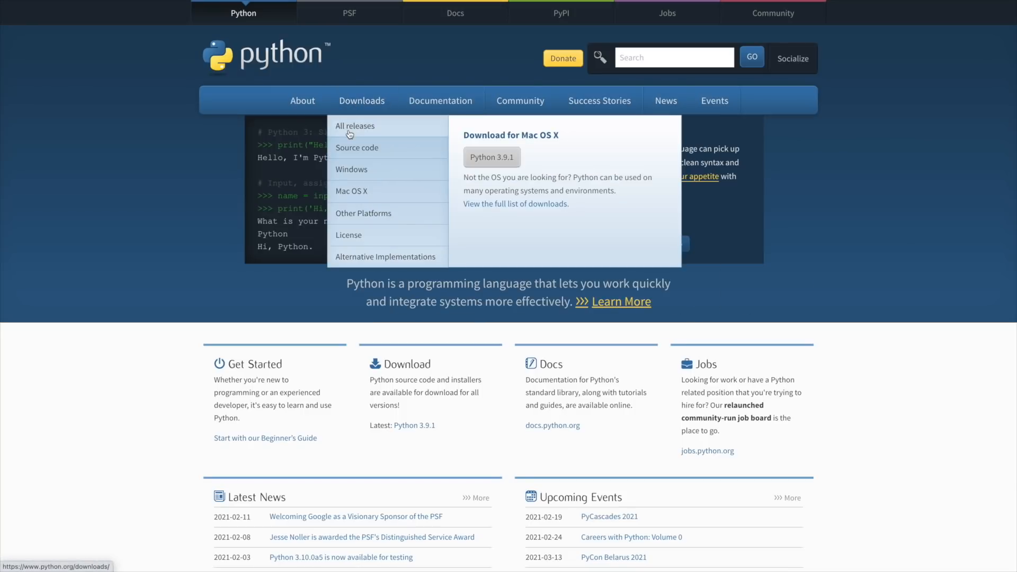
pyautogui.moveTo(492, 157)
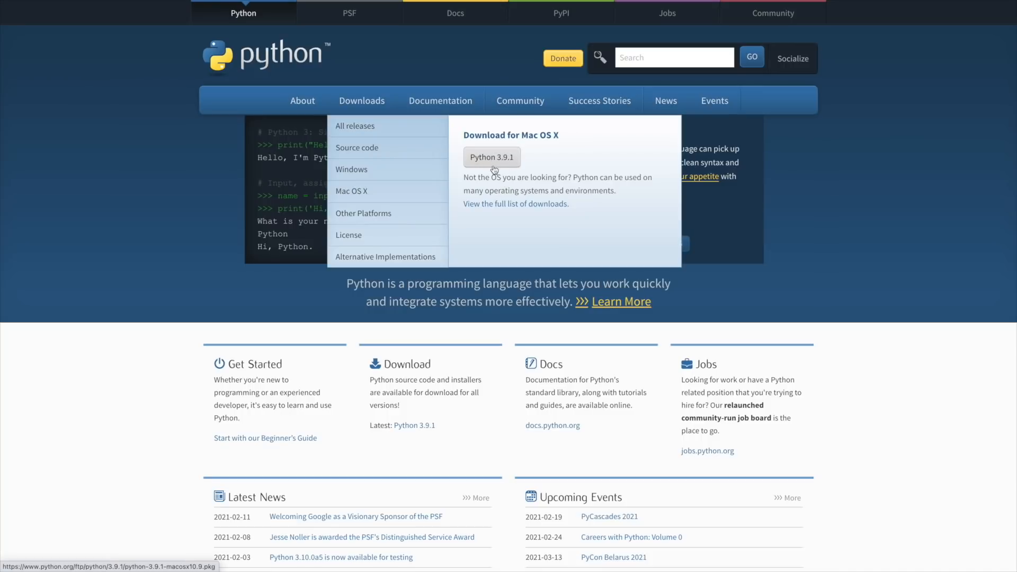
pyautogui.moveTo(508, 175)
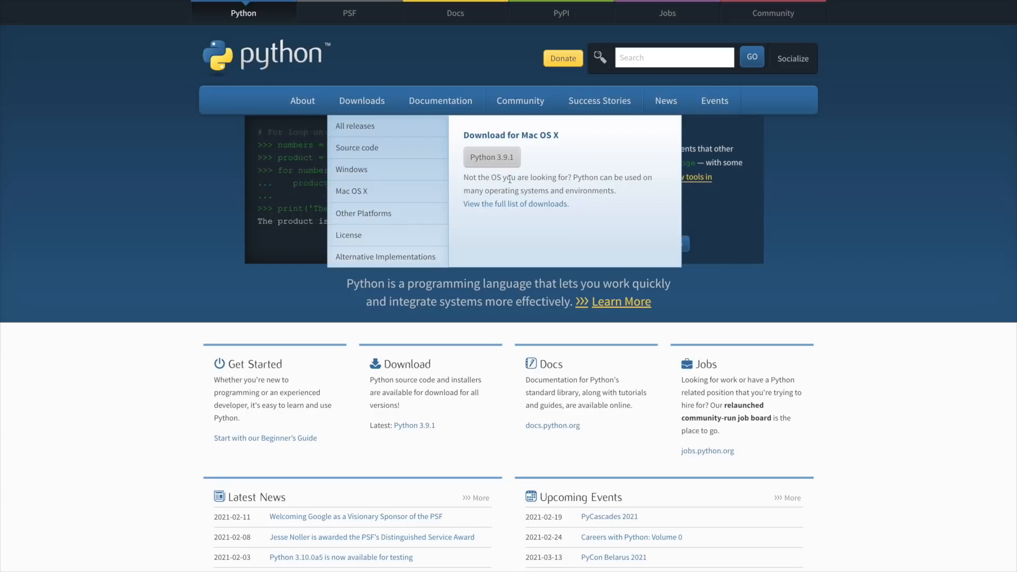
pyautogui.moveTo(492, 157)
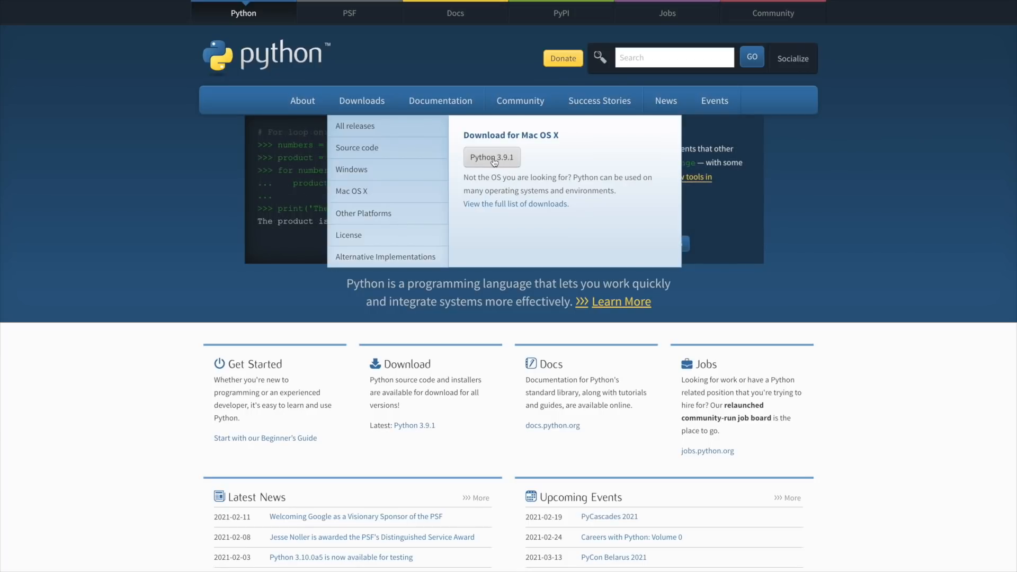
pyautogui.moveTo(492, 157)
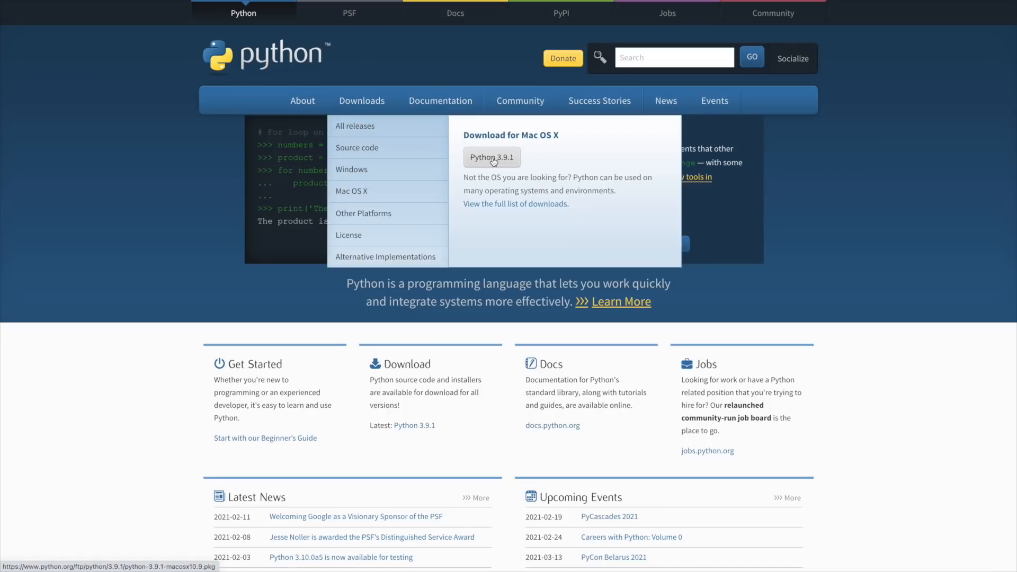
pyautogui.click(491, 157)
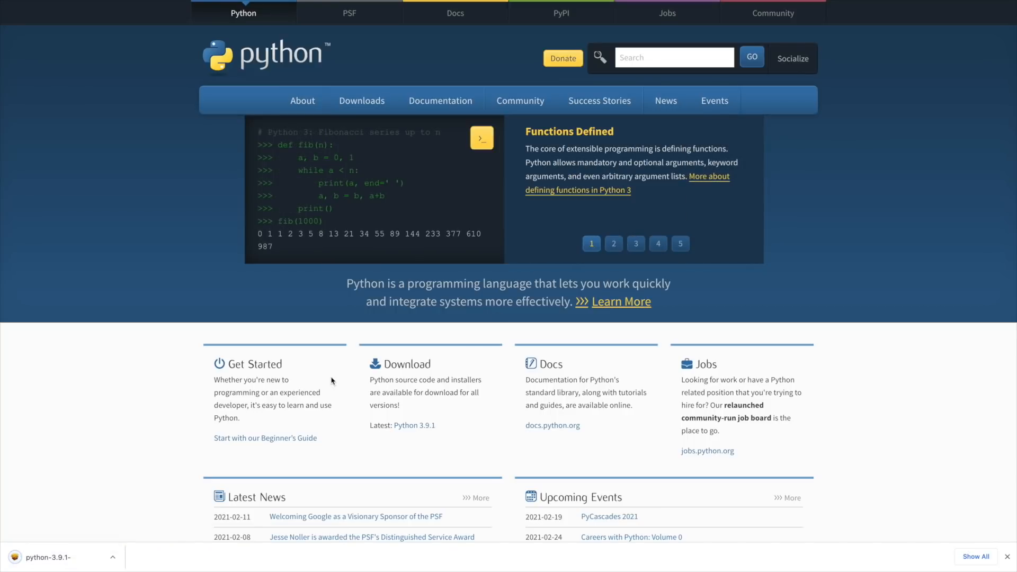
pyautogui.moveTo(150, 455)
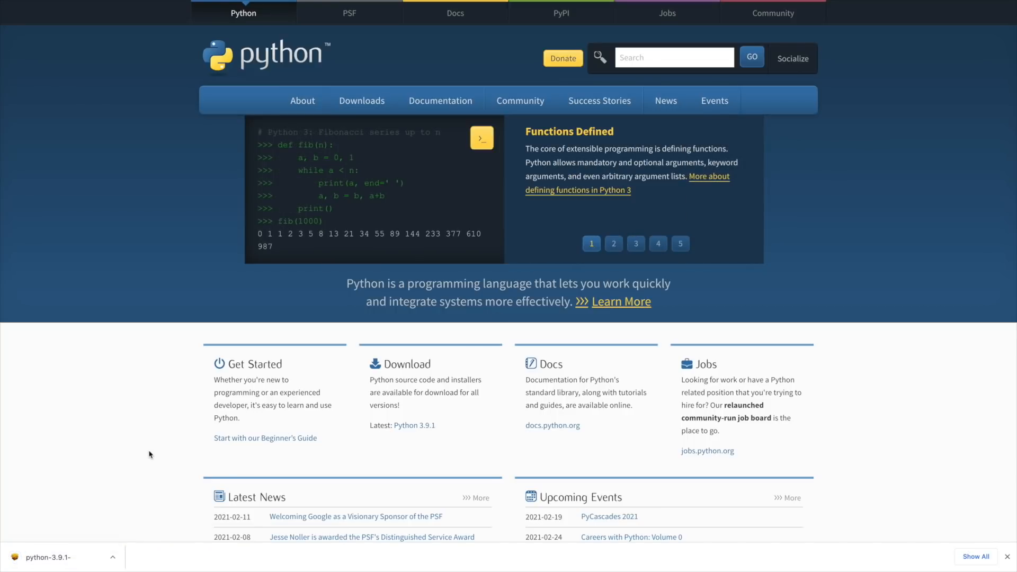
pyautogui.moveTo(133, 461)
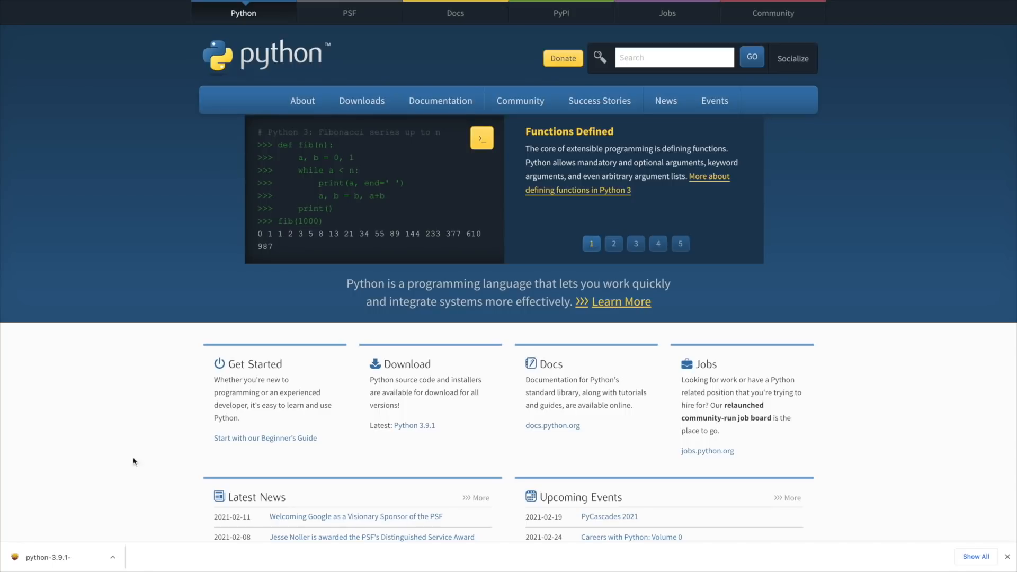
# - Open the downloaded python-3.9.1-macosx10.9.pkg installer from Chrome's download shelf
pyautogui.click(613, 243)
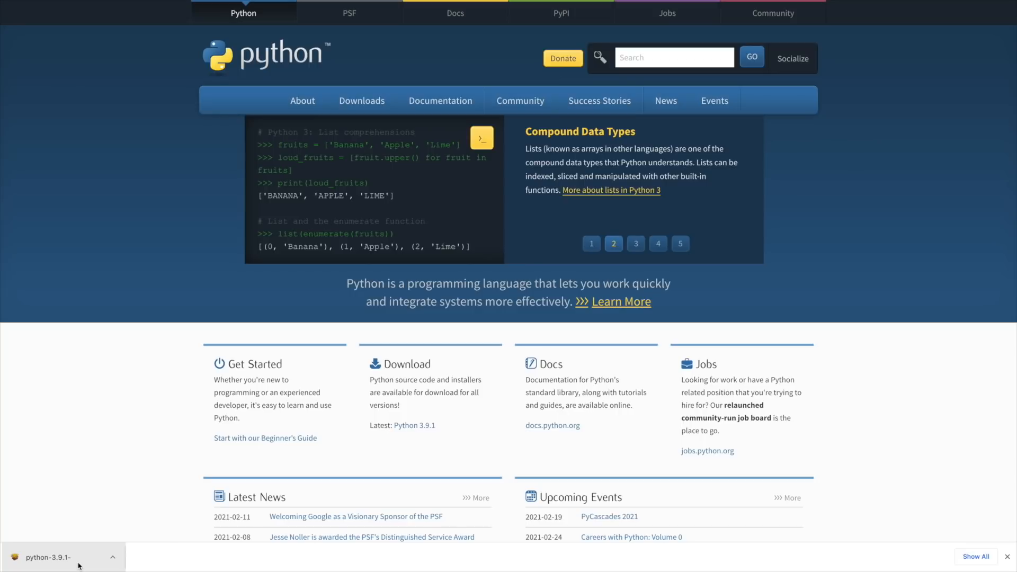
pyautogui.moveTo(58, 558)
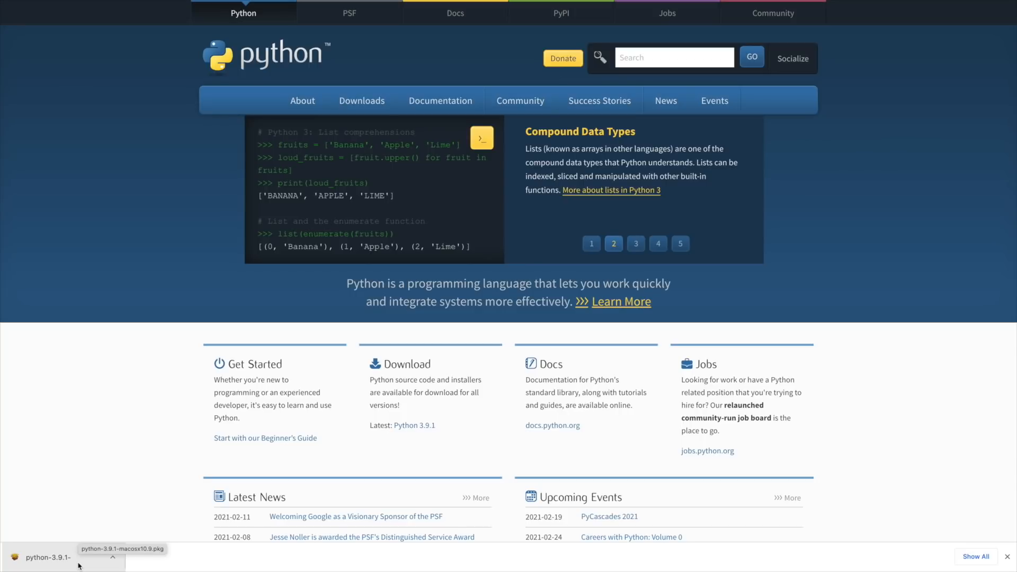
pyautogui.click(636, 243)
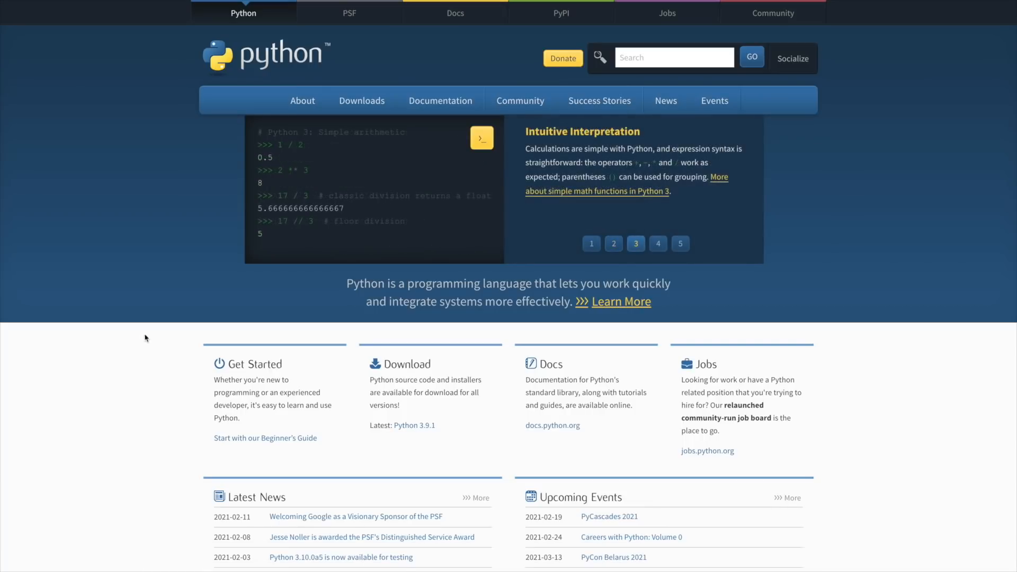
pyautogui.click(657, 243)
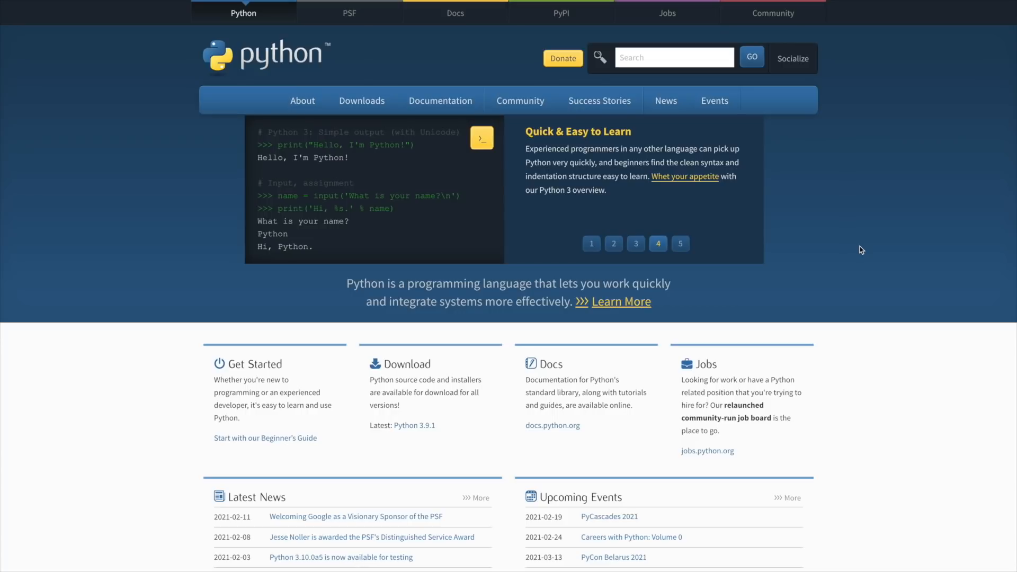
pyautogui.click(680, 243)
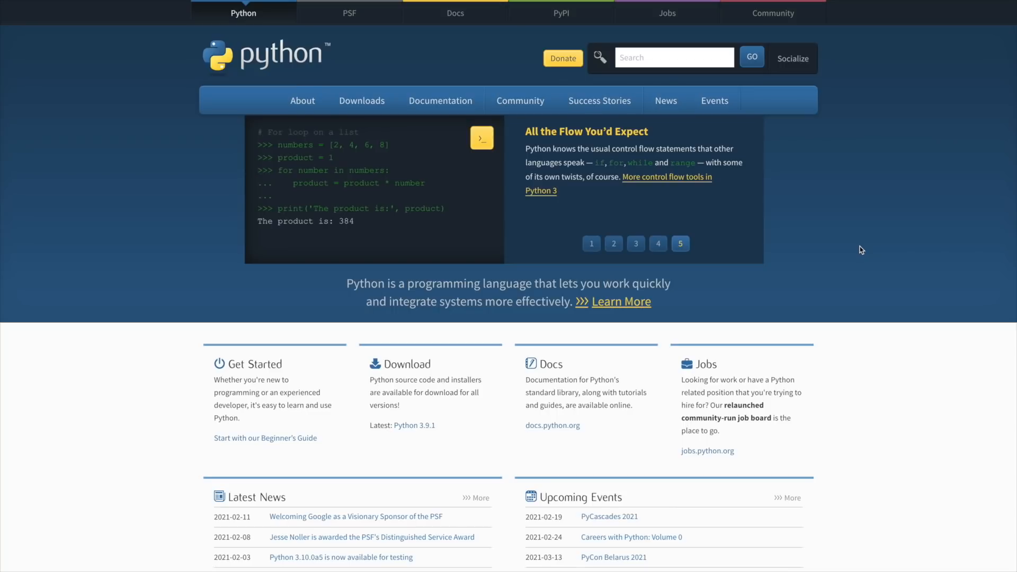
pyautogui.click(591, 243)
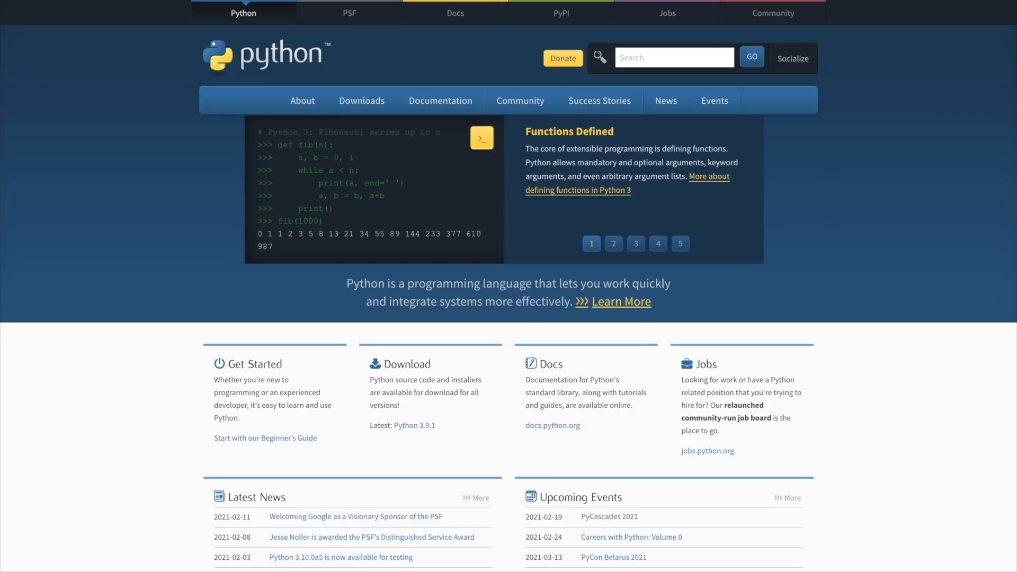
pyautogui.moveTo(690, 536)
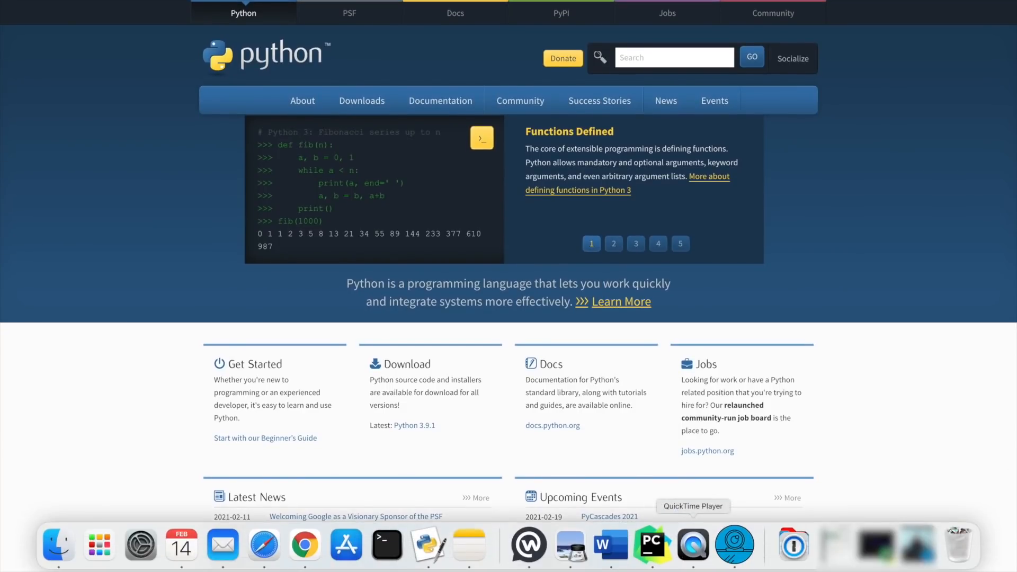
pyautogui.moveTo(652, 545)
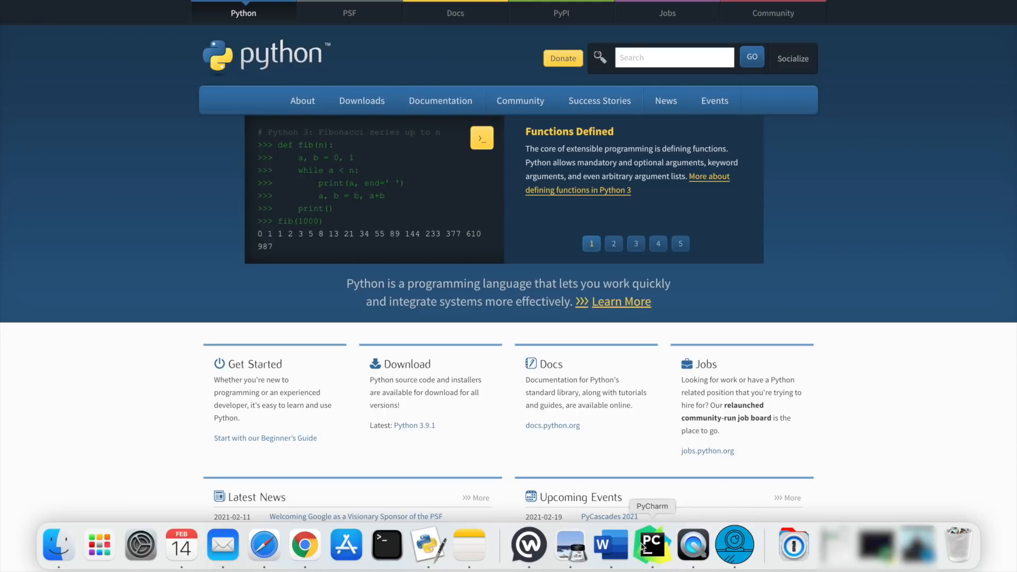
# - Launch IDLE from the Dock to get the Python 3.9.1 shell prompt
pyautogui.click(613, 243)
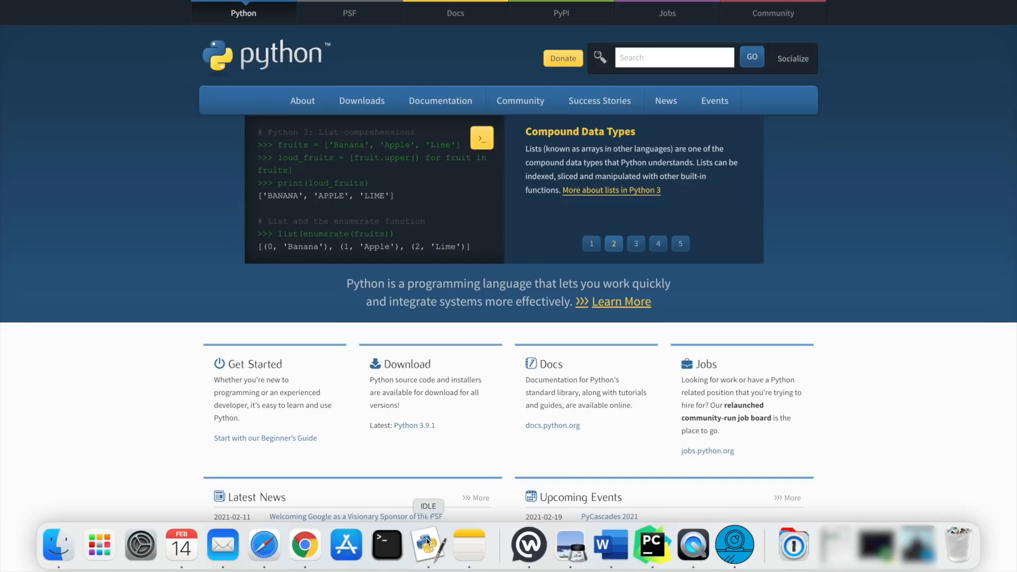
pyautogui.click(636, 243)
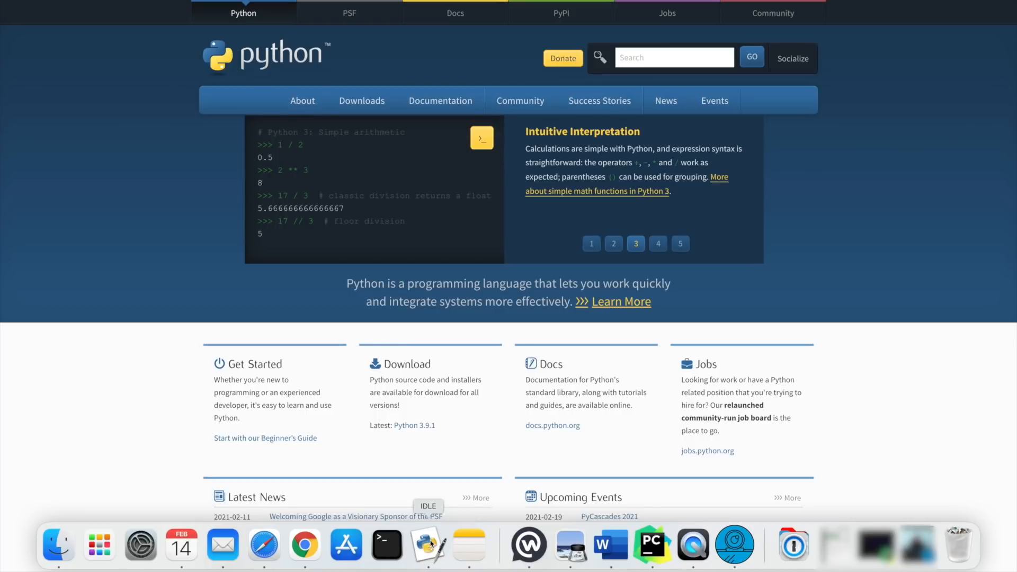
pyautogui.click(657, 243)
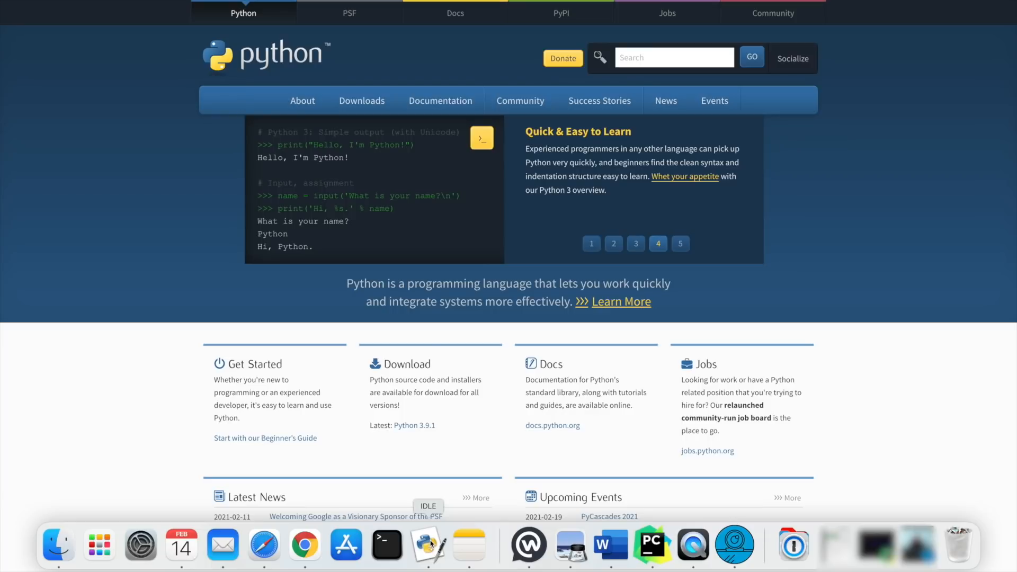
pyautogui.click(680, 244)
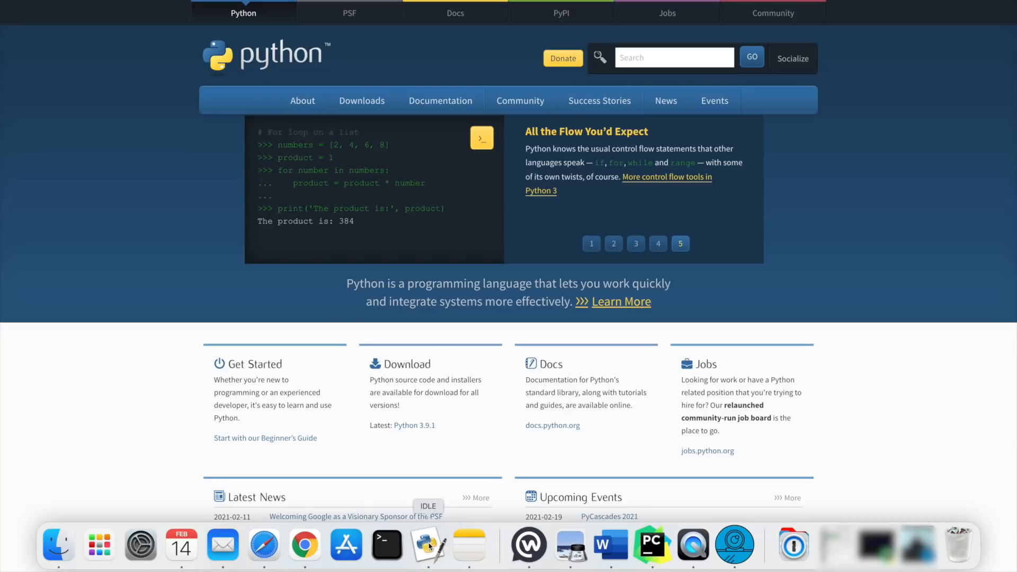
pyautogui.click(591, 243)
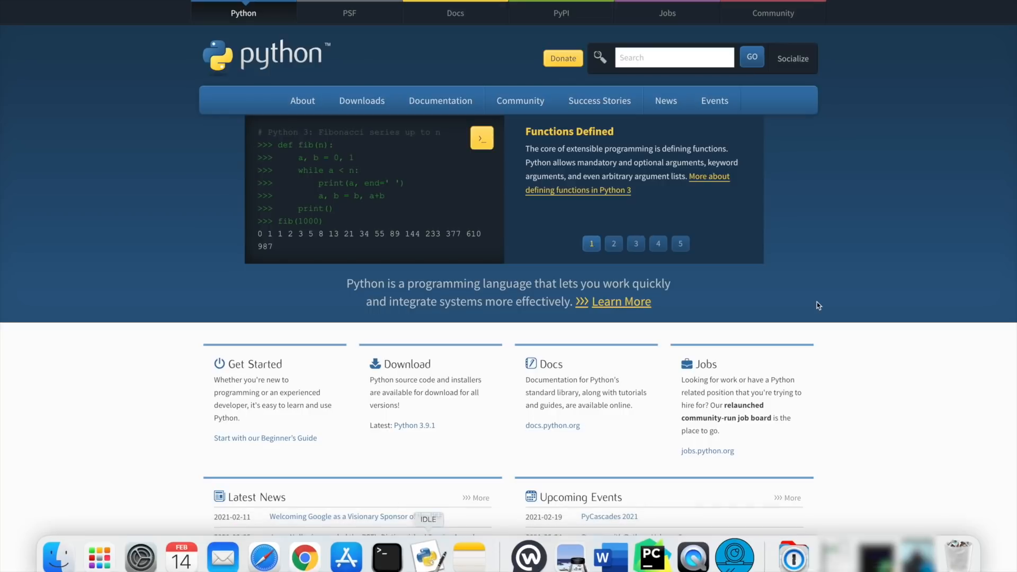
pyautogui.click(428, 555)
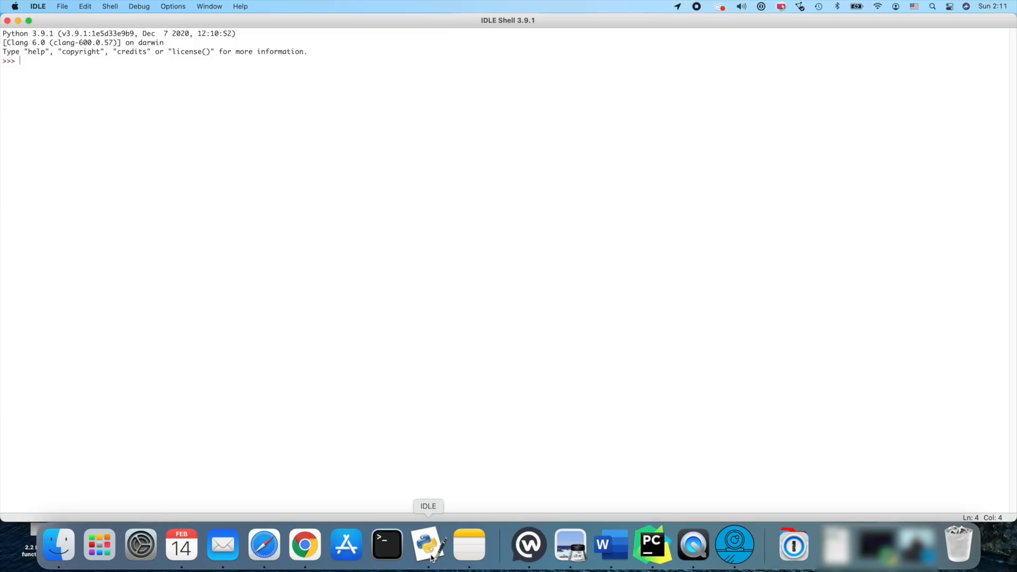
pyautogui.moveTo(95, 69)
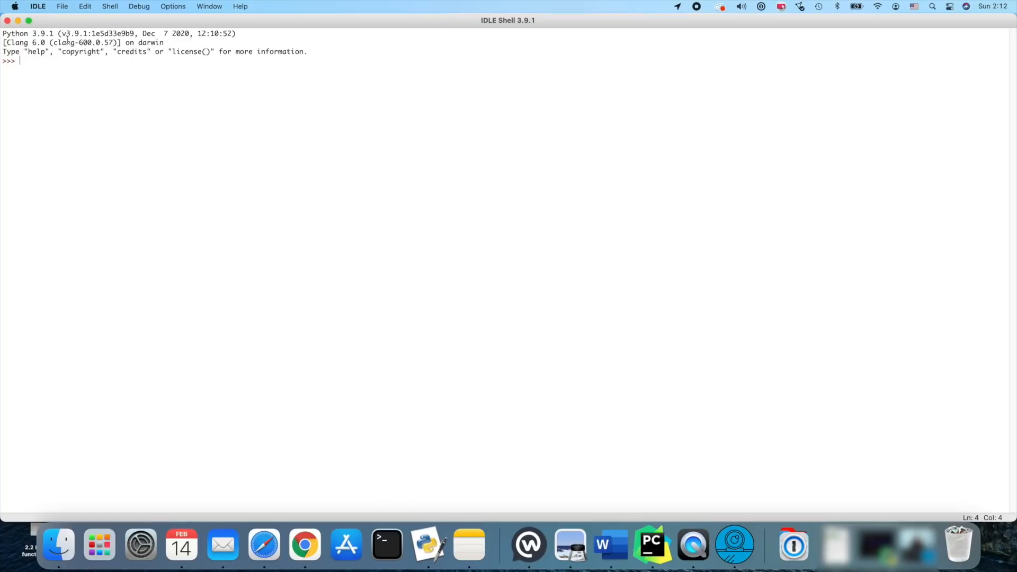
pyautogui.doubleClick(26, 33)
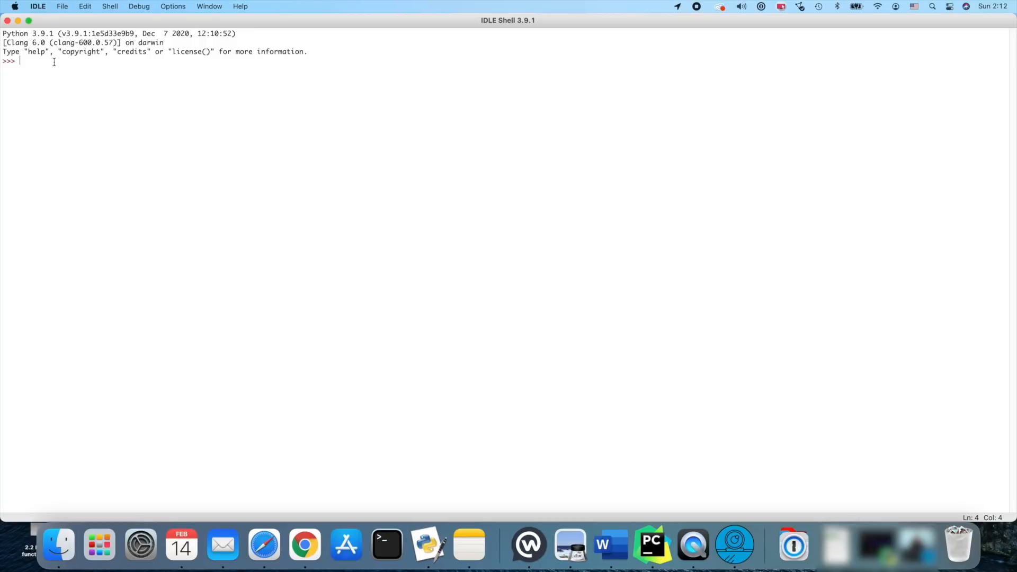
# - In the shell, assign x = 10 and print x to show 10
pyautogui.write('x = 10')
pyautogui.write('pr')
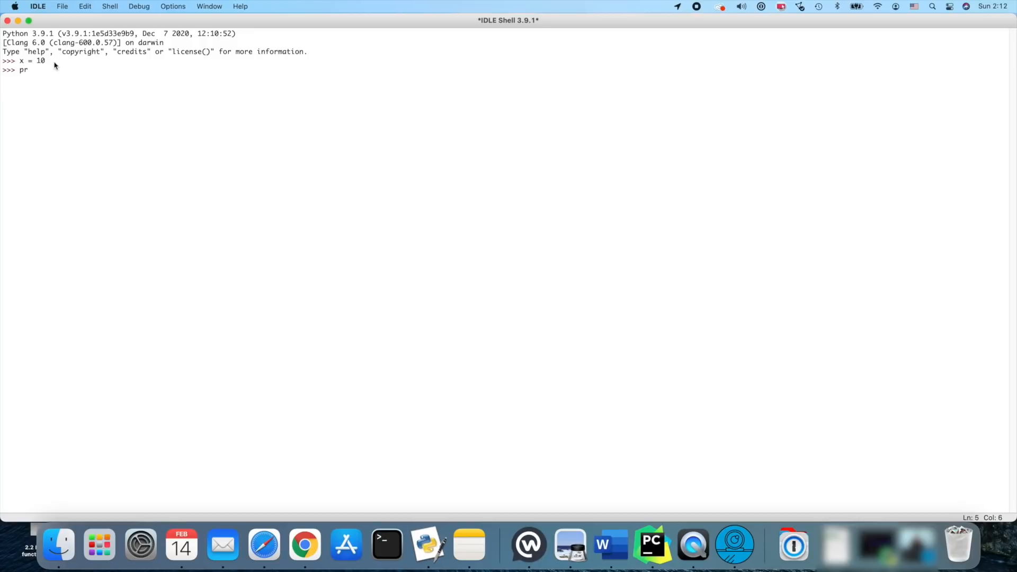
pyautogui.write('int(x)')
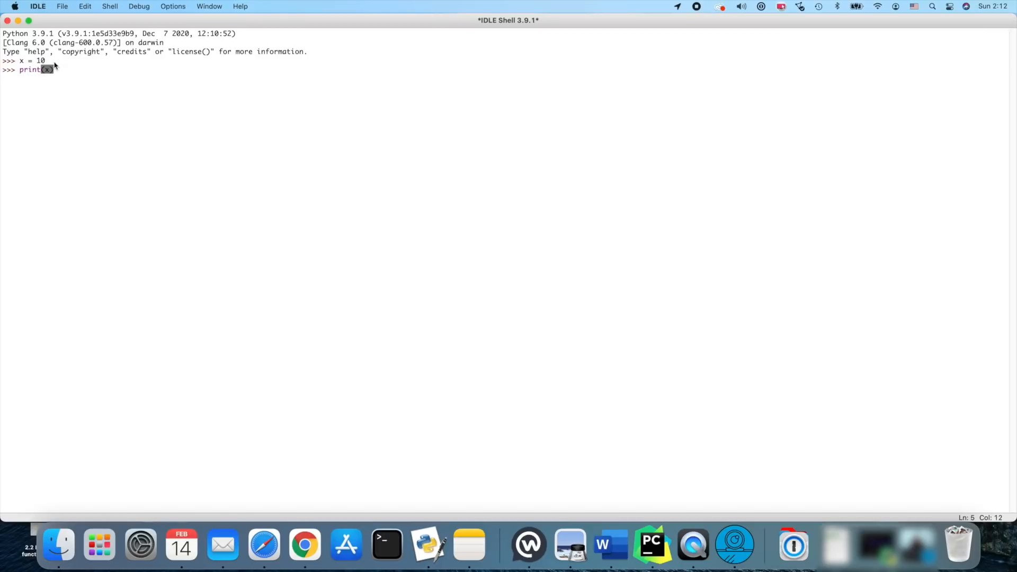
pyautogui.press('Return')
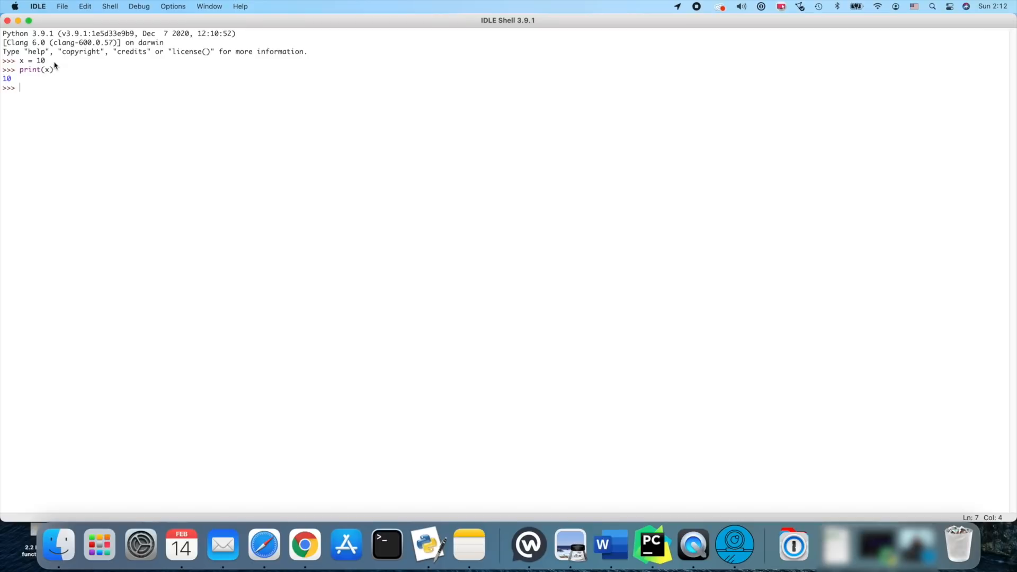
# - Reassign x to 'hi', print it, then echo x
pyautogui.write("x = 'hi")
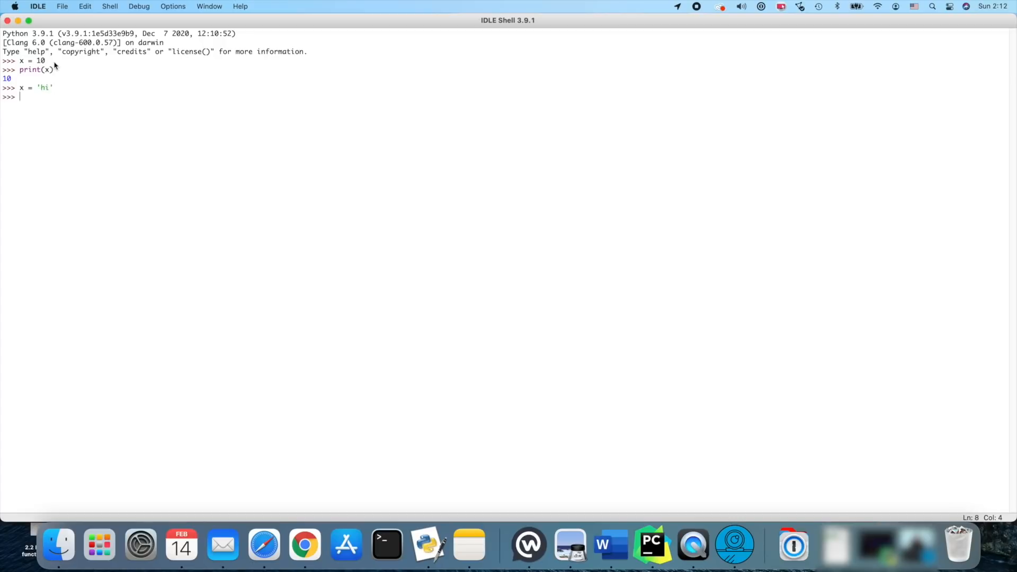
pyautogui.write('print(')
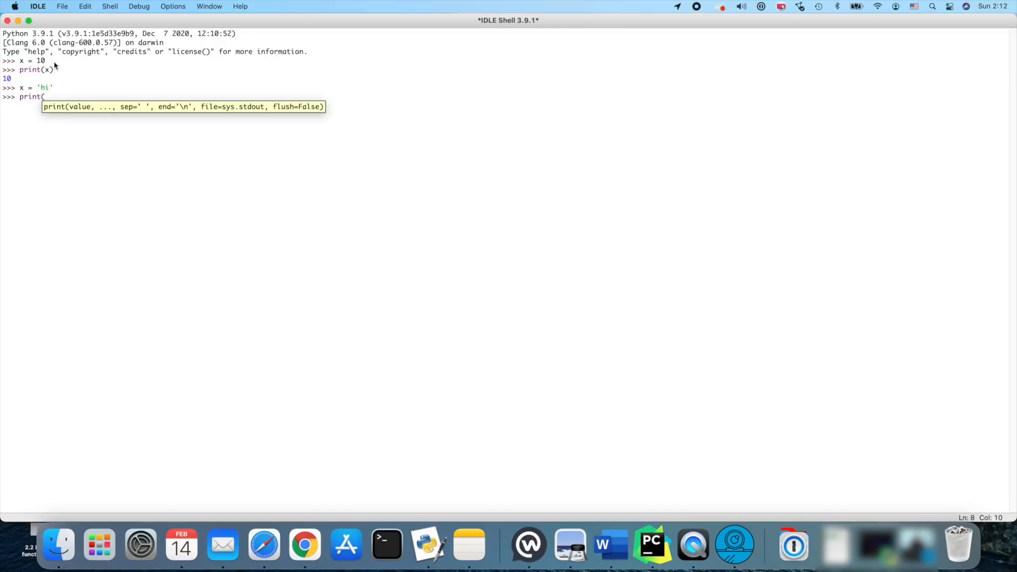
pyautogui.press('Return')
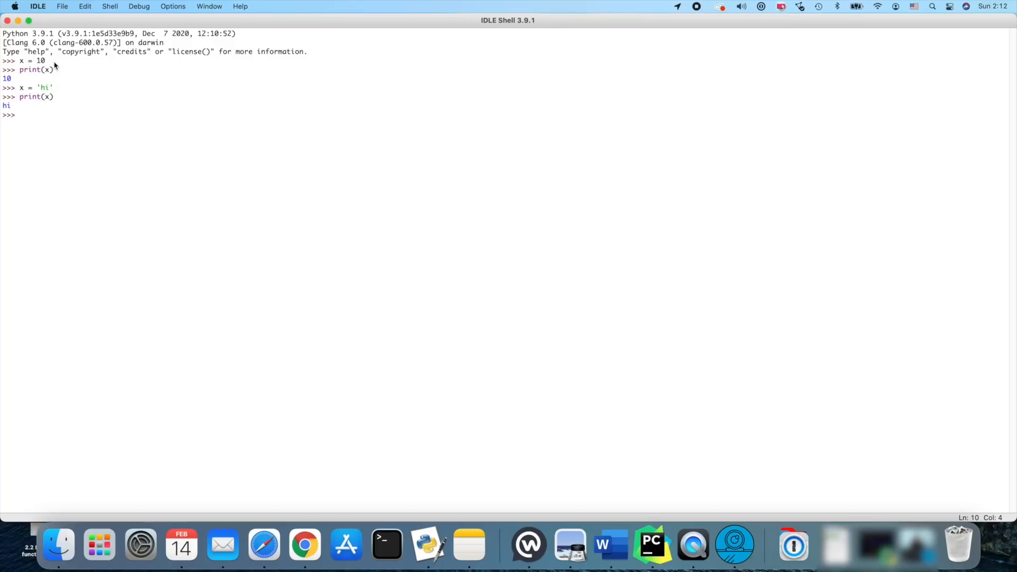
pyautogui.press('Return')
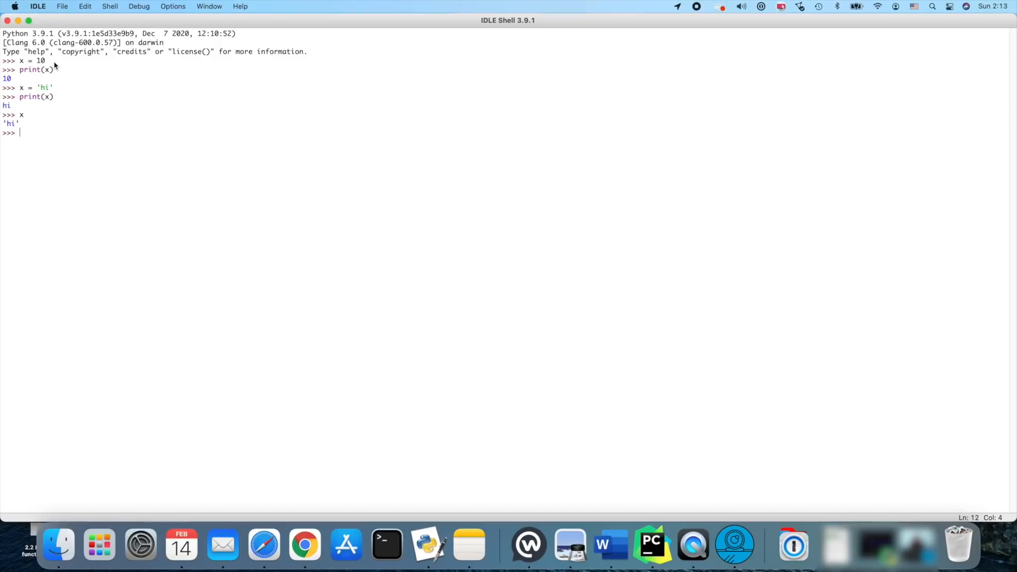
pyautogui.moveTo(141, 84)
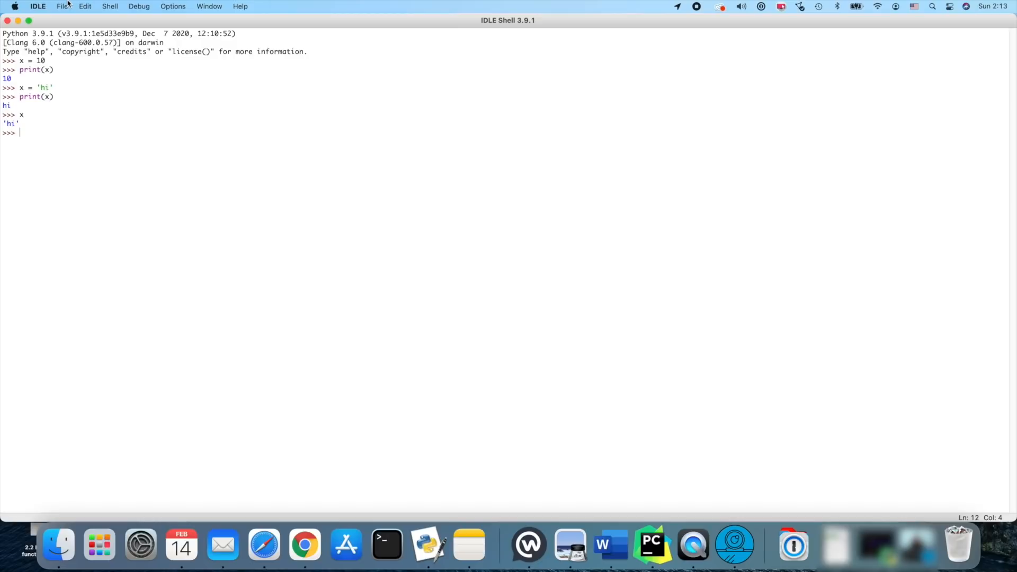
pyautogui.click(63, 6)
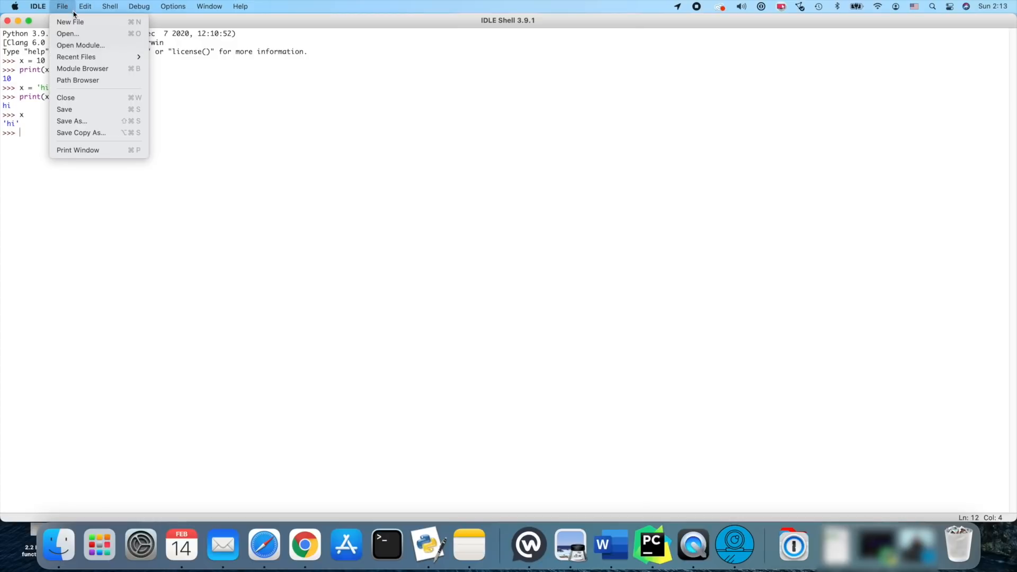
pyautogui.click(70, 22)
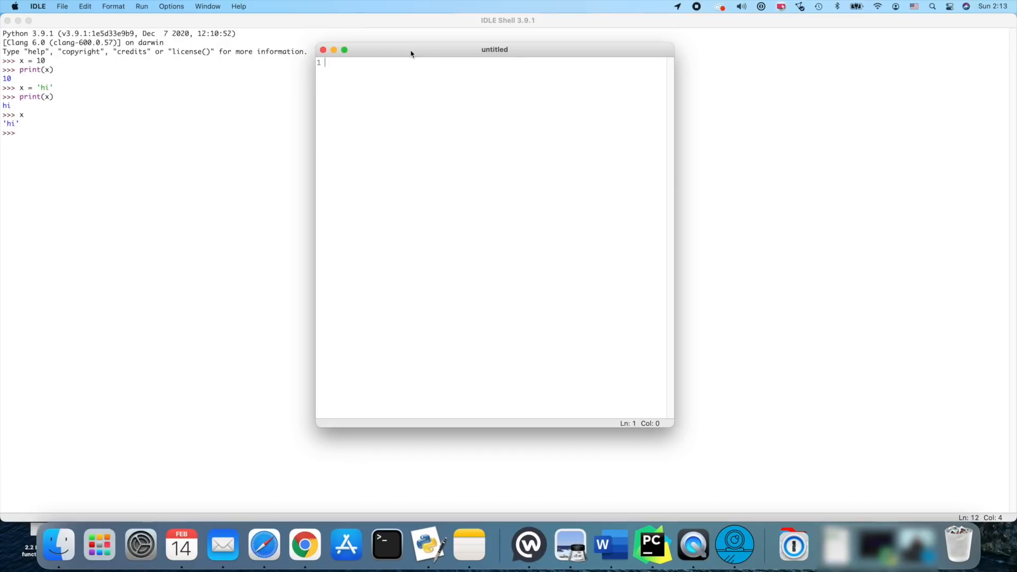
pyautogui.moveTo(394, 52)
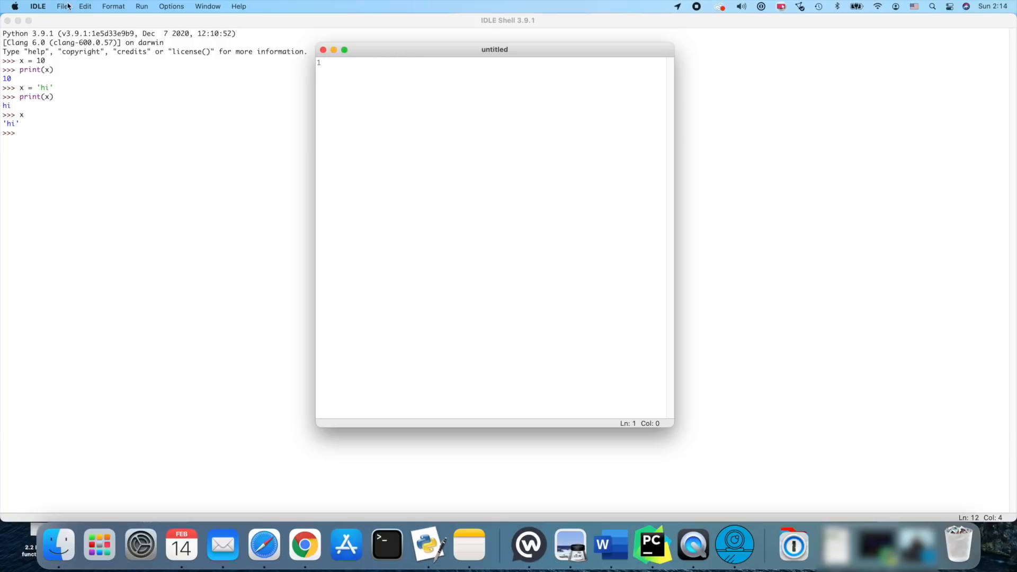
pyautogui.click(62, 6)
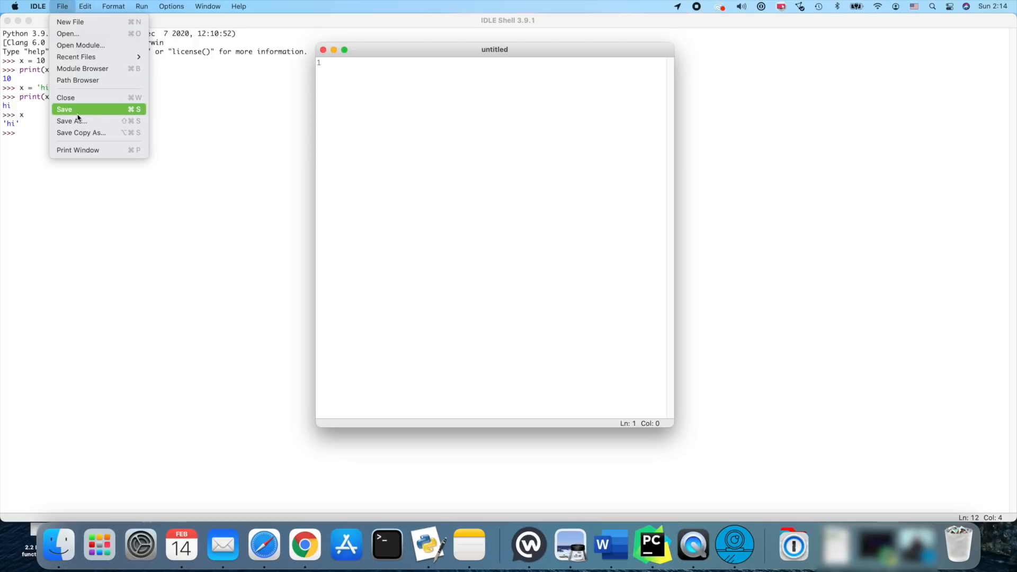
pyautogui.moveTo(266, 106)
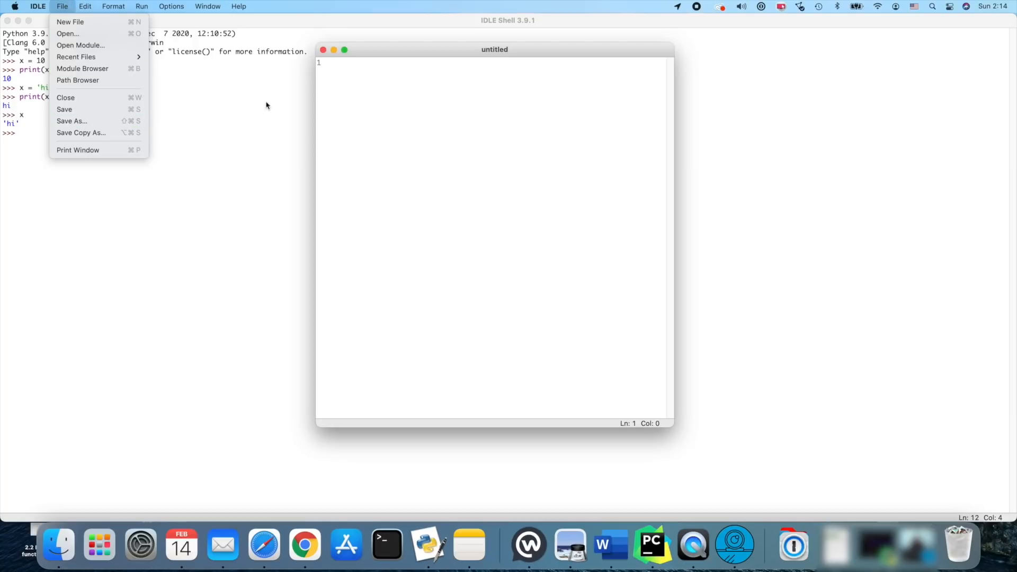
pyautogui.click(403, 54)
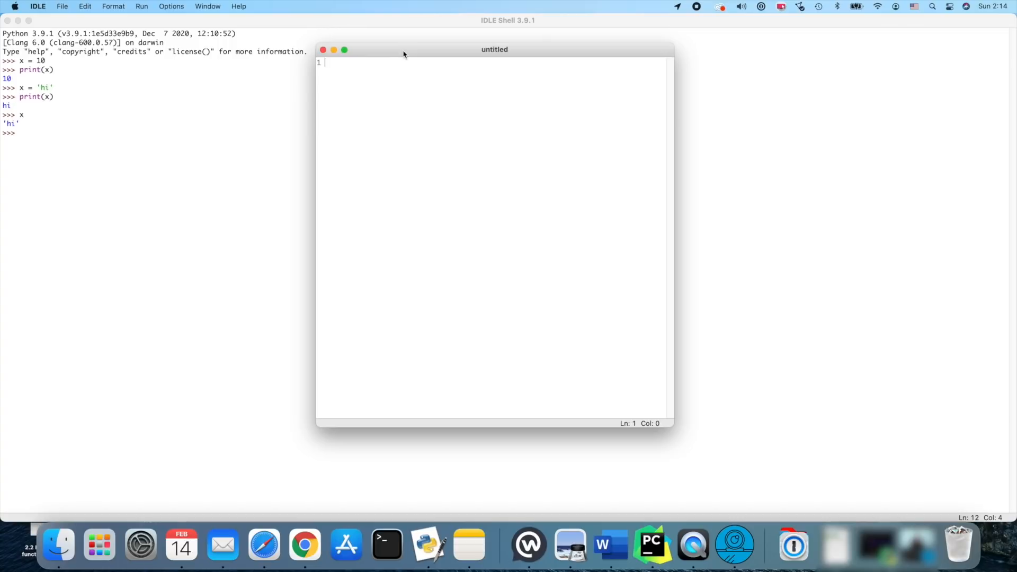
pyautogui.click(323, 50)
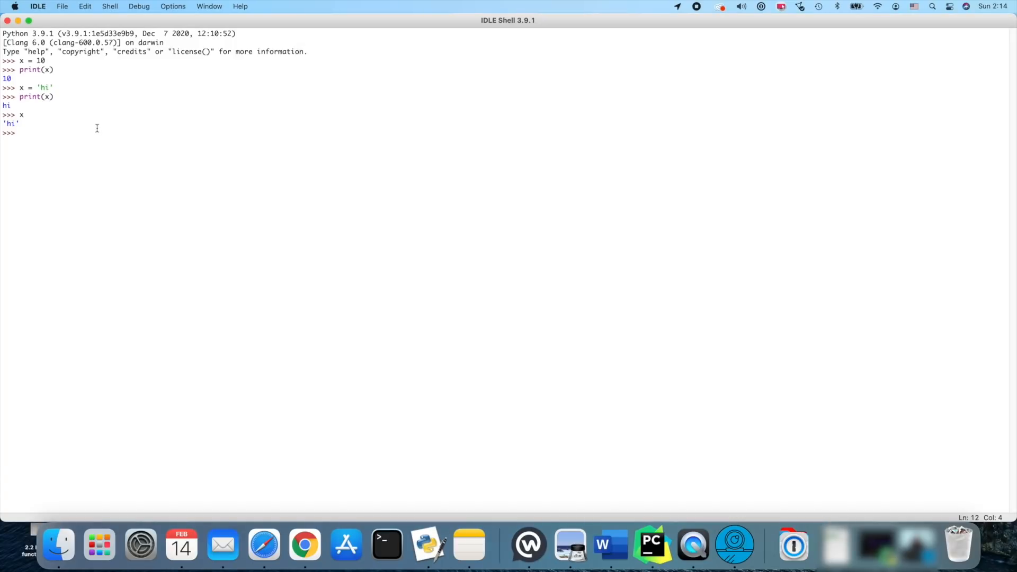
pyautogui.moveTo(71, 13)
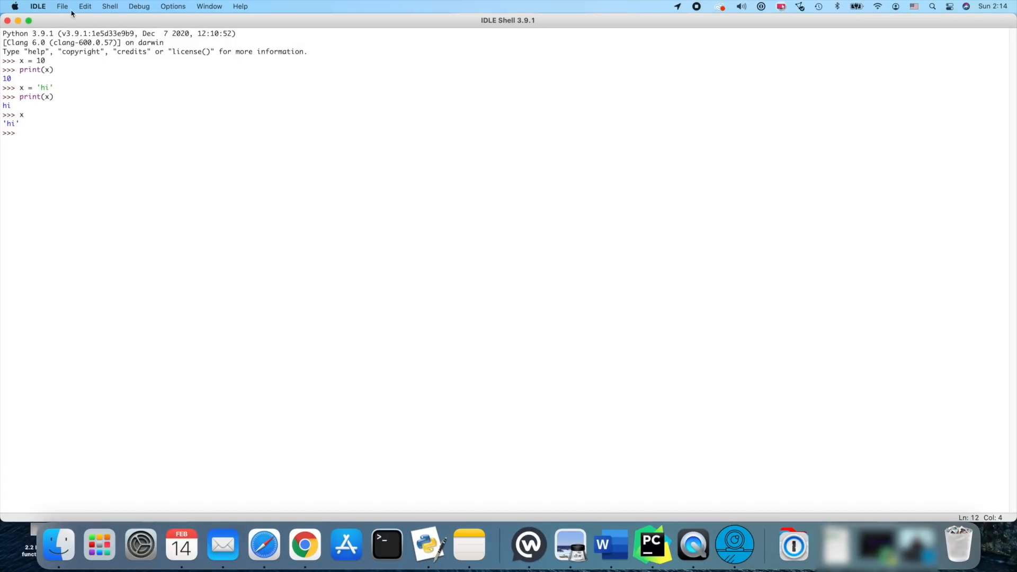
# - Create a new untitled file via File > New File, centre its window, and focus it
pyautogui.click(62, 6)
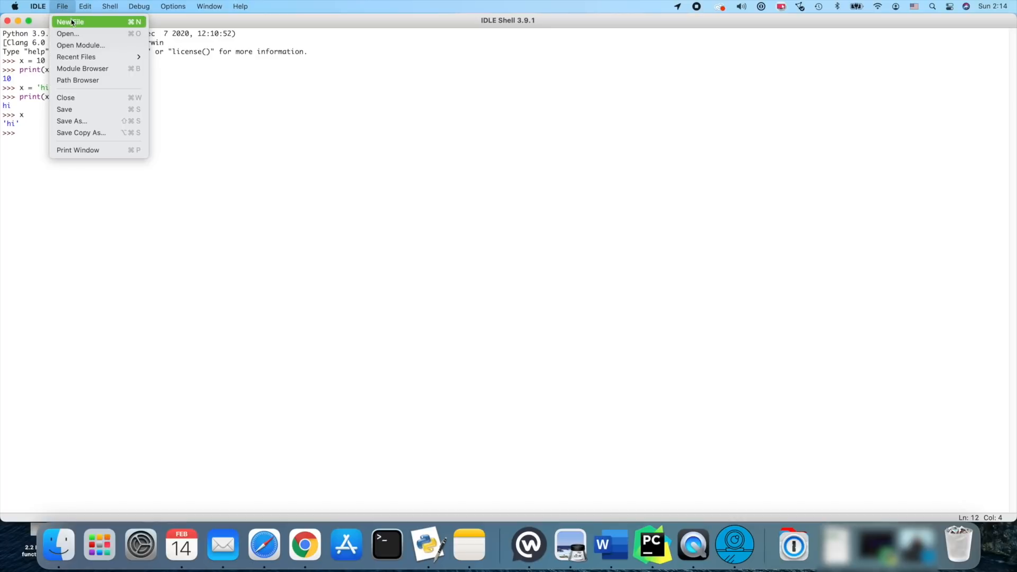
pyautogui.click(69, 21)
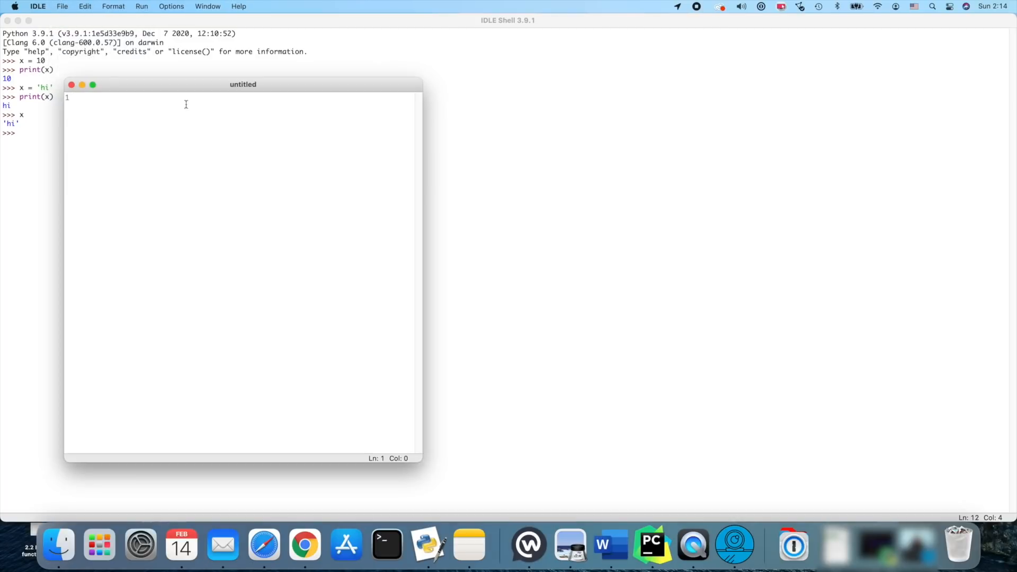
pyautogui.moveTo(243, 85); pyautogui.dragTo(349, 83)
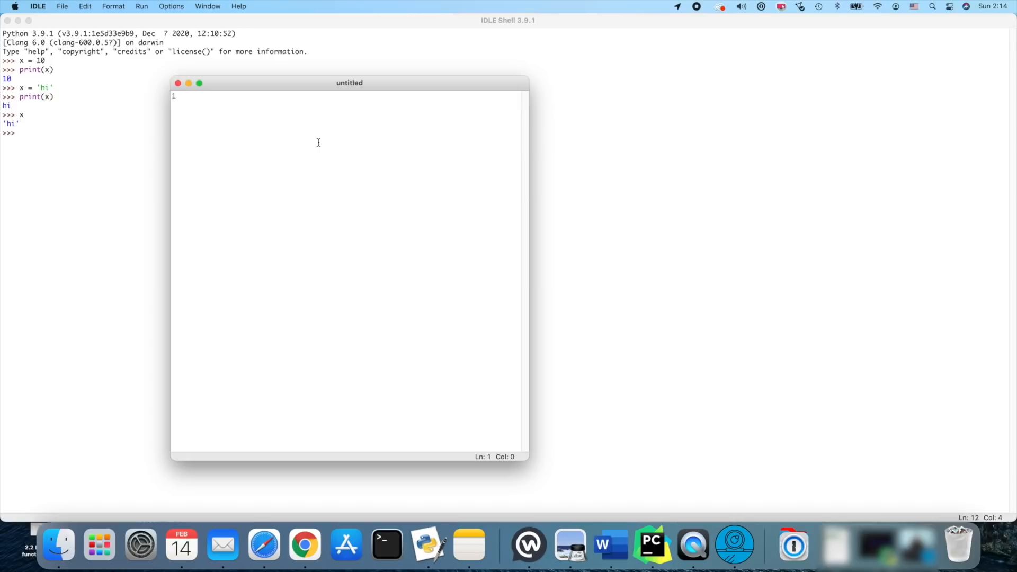
pyautogui.click(182, 95)
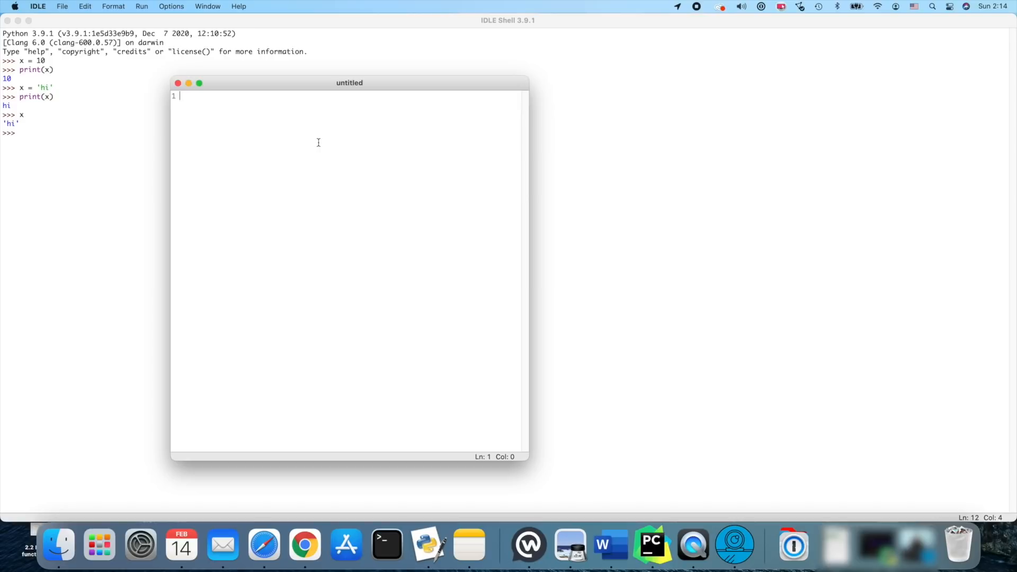
# - Enter x = 10 and x on two lines, leaving the Run menu unused
pyautogui.write('x')
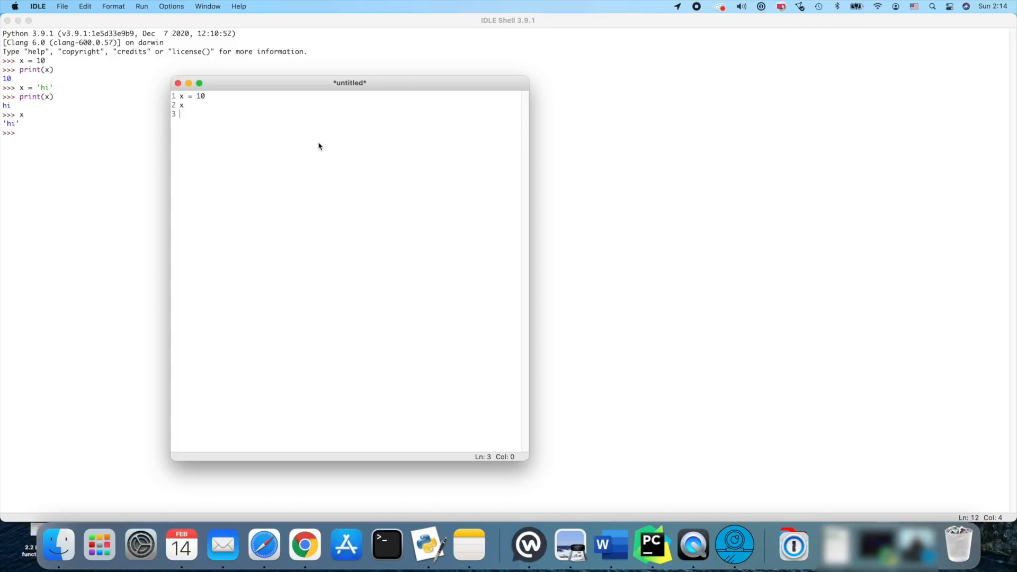
pyautogui.moveTo(245, 86)
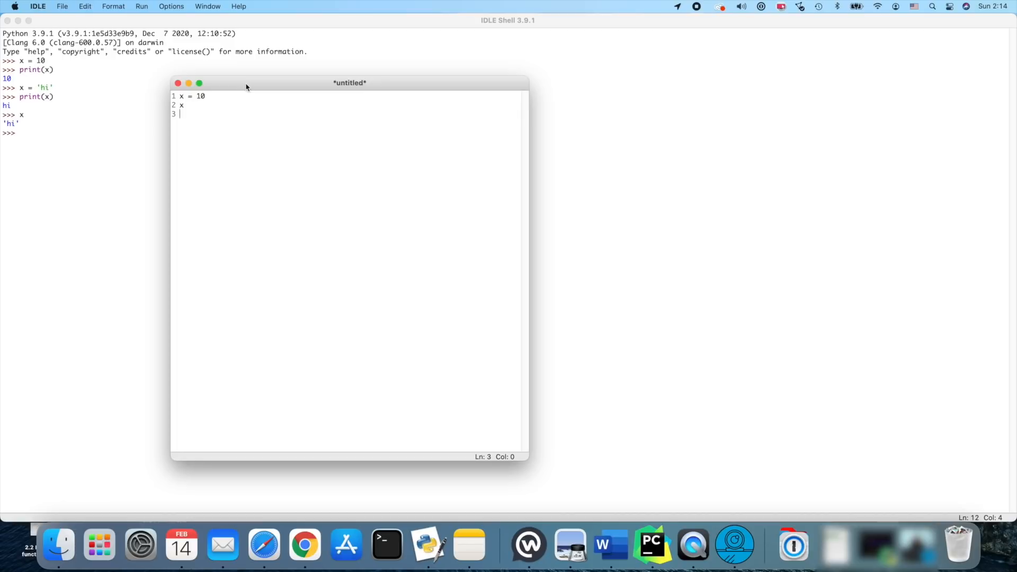
pyautogui.click(141, 6)
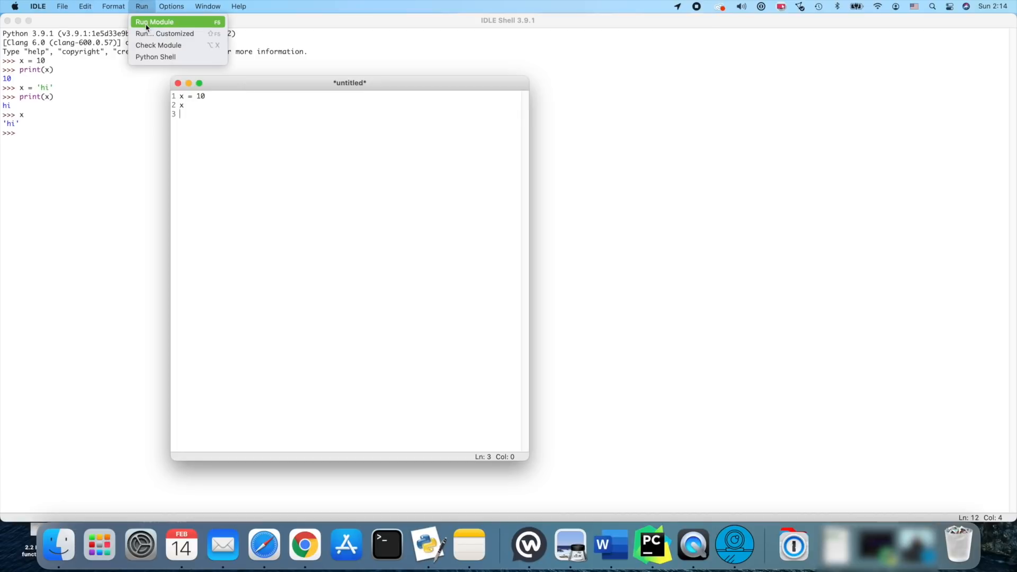
pyautogui.moveTo(238, 107)
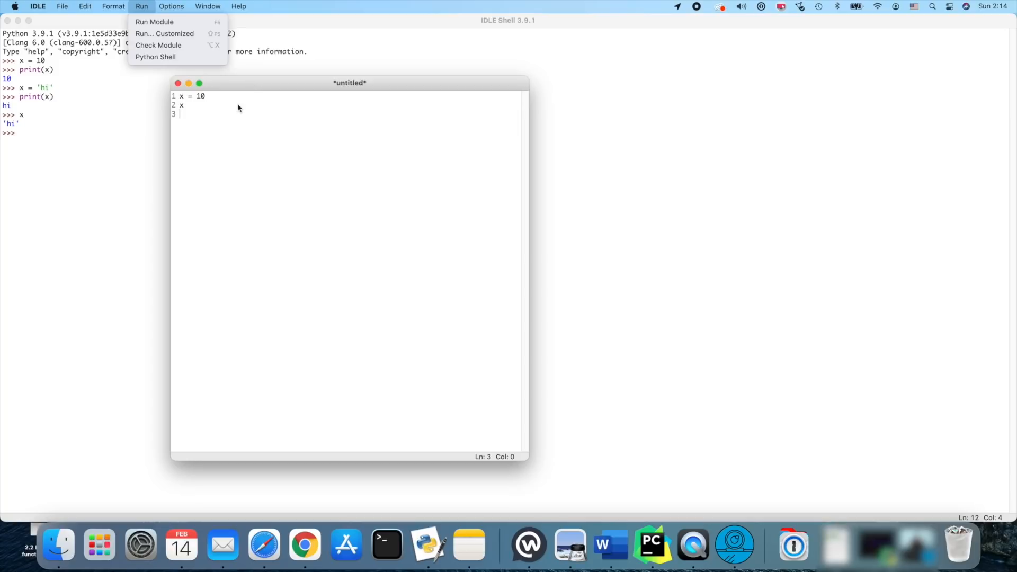
pyautogui.click(191, 115)
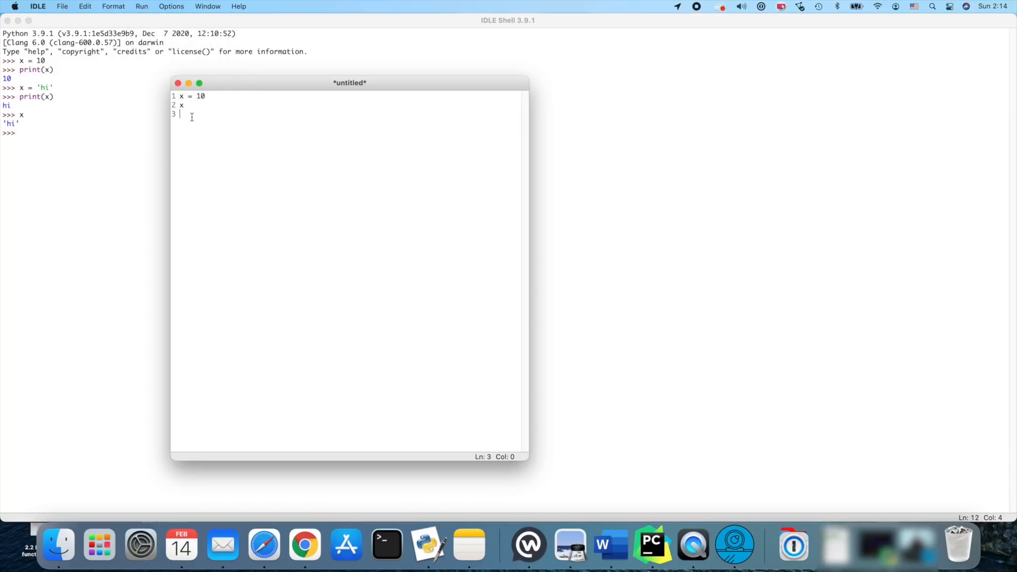